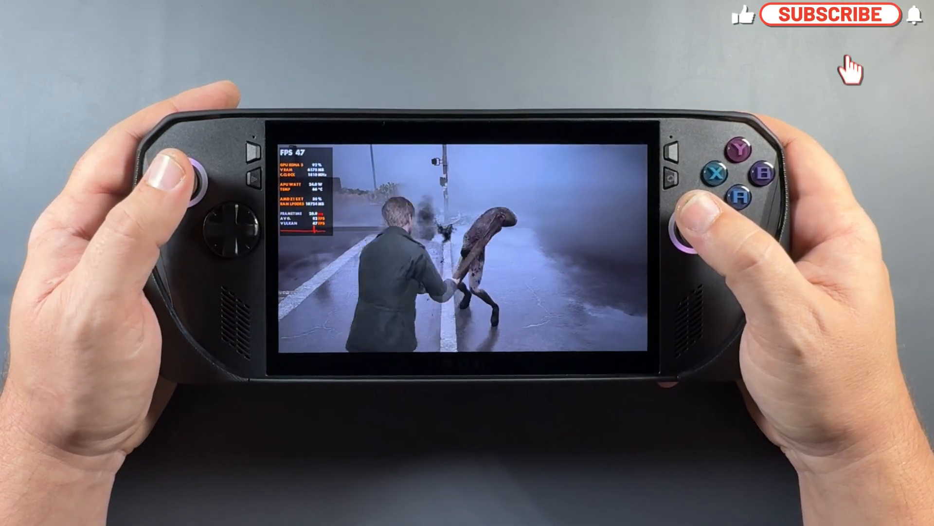
Show both handhelds side by side on Silent Hill 2's Steam library page
{"action": "left_click", "coordinate": [828, 15]}
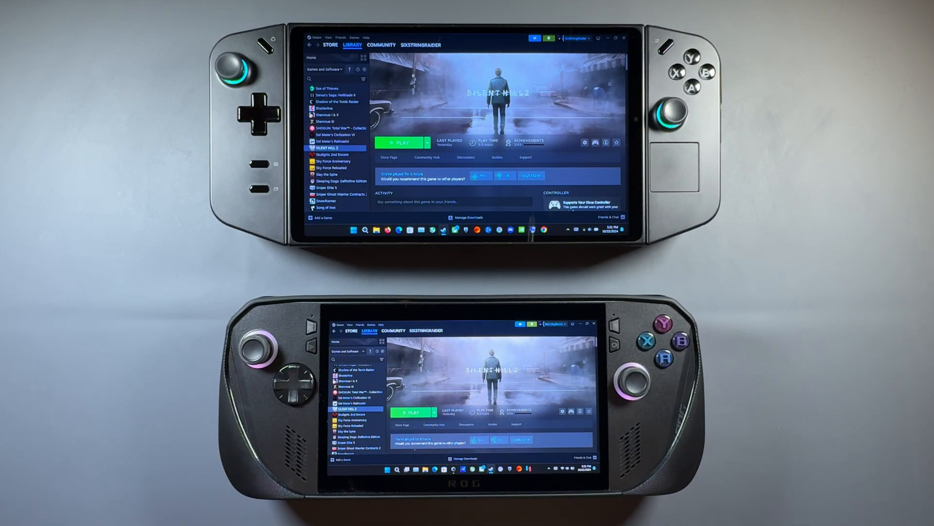
{"action": "left_click", "coordinate": [402, 142]}
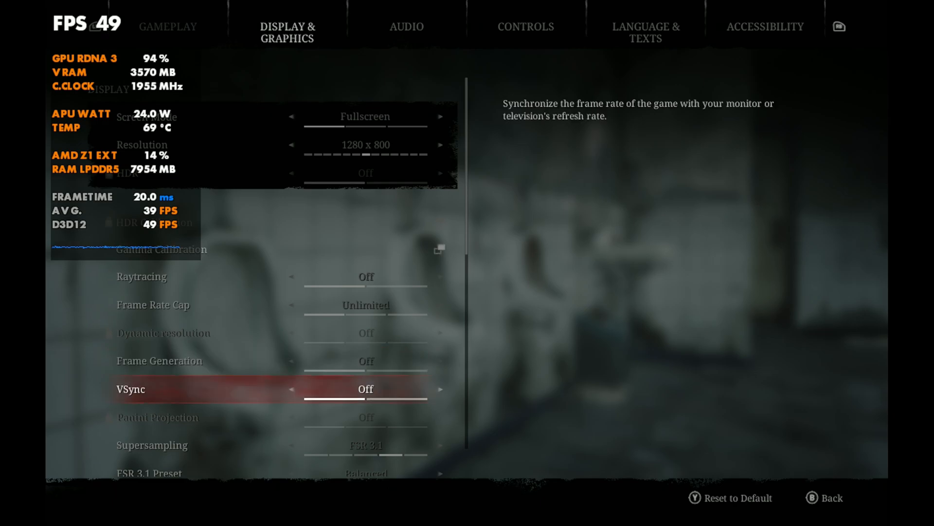
Scroll the Display & Graphics list down to the VSync and Supersampling entries
{"action": "scroll", "scroll_direction": "down", "scroll_amount": 3}
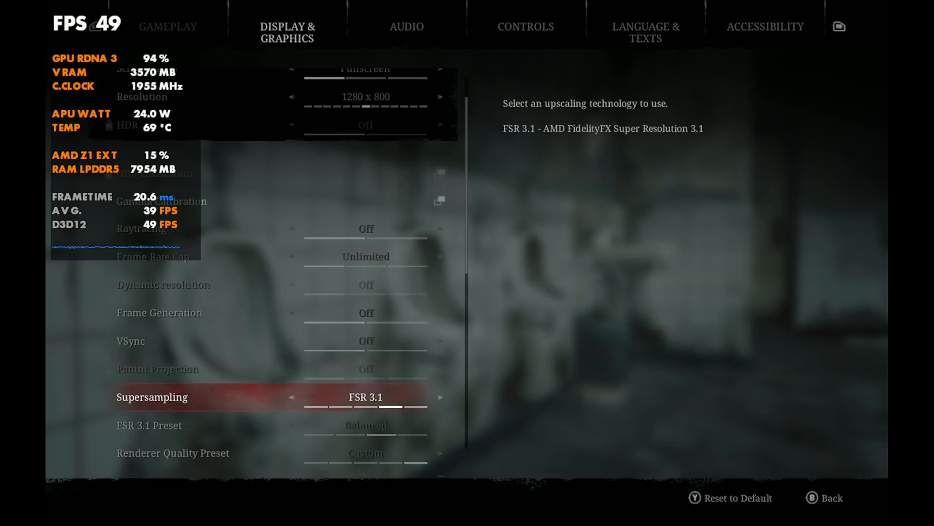
{"action": "scroll", "scroll_direction": "down", "scroll_amount": 3}
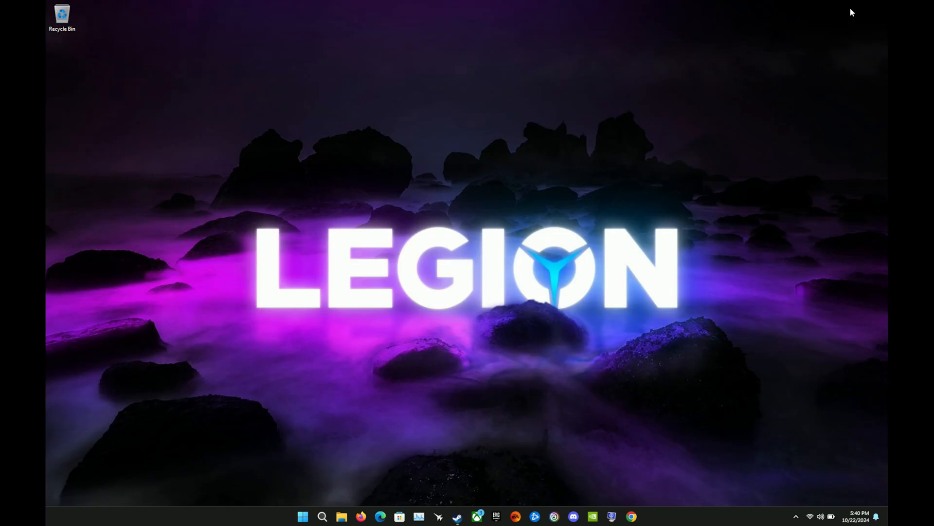
{"action": "mouse_move", "coordinate": [382, 443]}
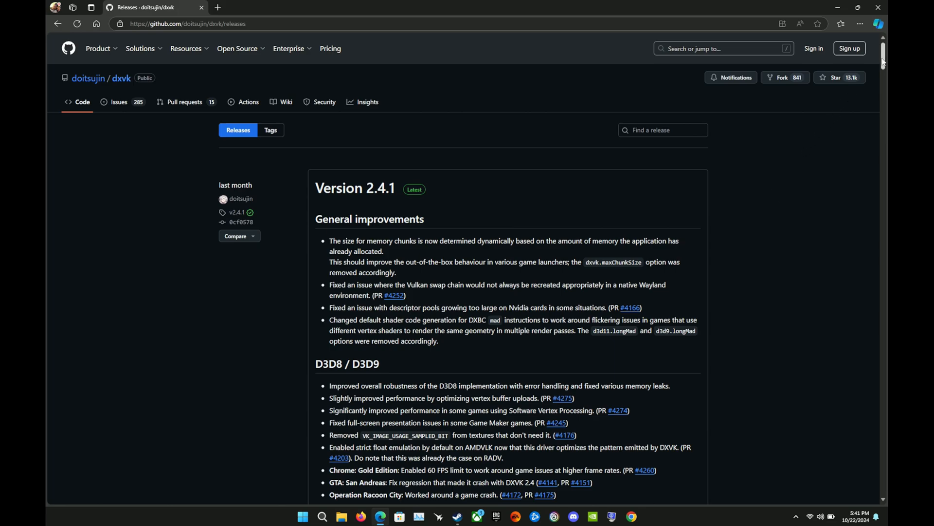
Download dxvk-2.4.1.tar.gz from the Version 2.4.1 release assets on doitsujin/dxvk
{"action": "scroll", "scroll_direction": "down", "scroll_amount": 3}
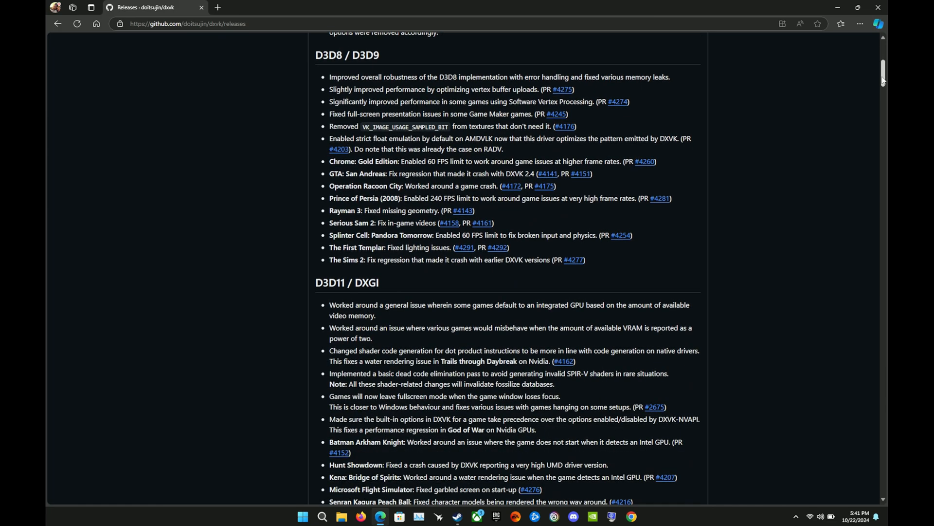
{"action": "scroll", "scroll_direction": "down", "scroll_amount": 3}
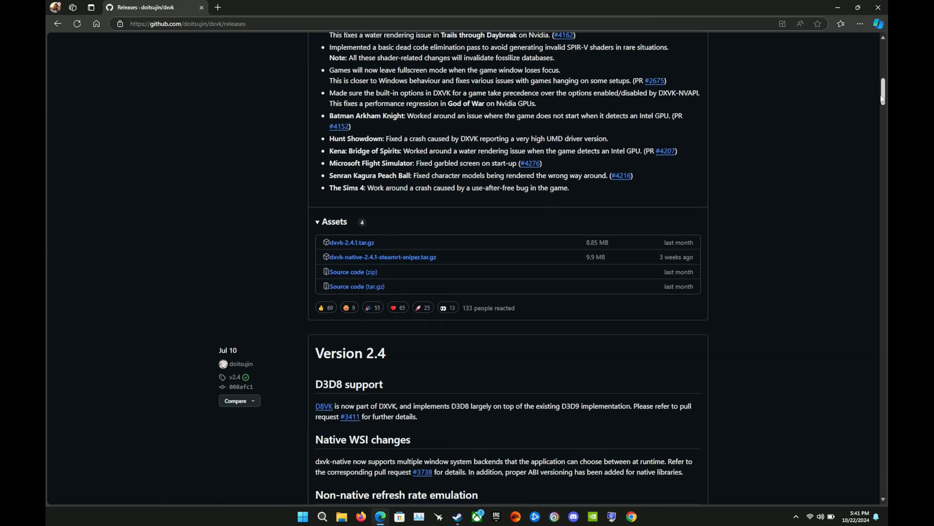
{"action": "scroll", "scroll_direction": "down", "scroll_amount": 3}
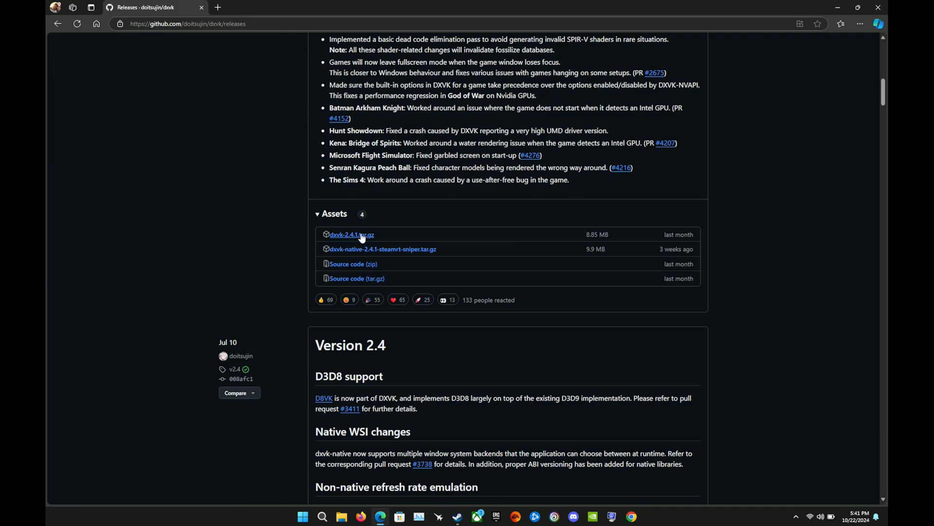
{"action": "left_click", "coordinate": [352, 235]}
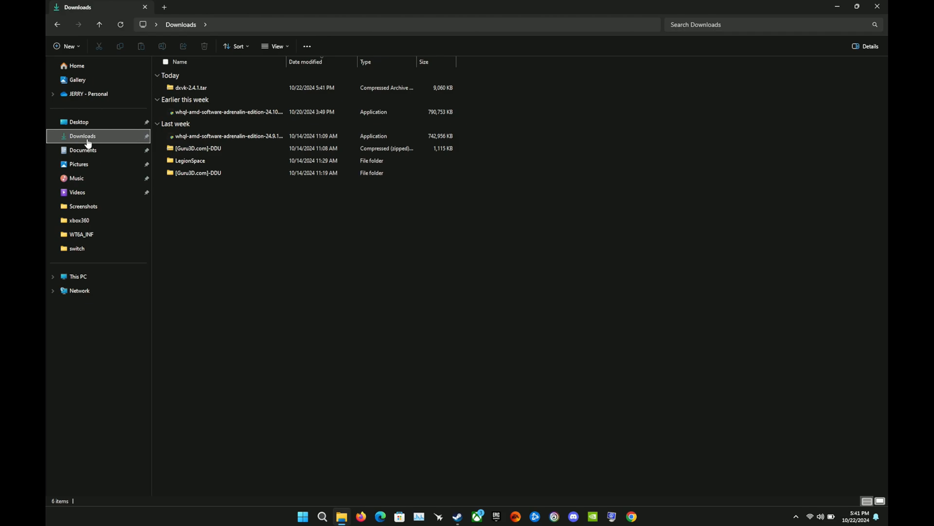
Extract dxvk-2.4.1.tar from Downloads into its own dxvk-2.4.1 folder
{"action": "left_click", "coordinate": [190, 87]}
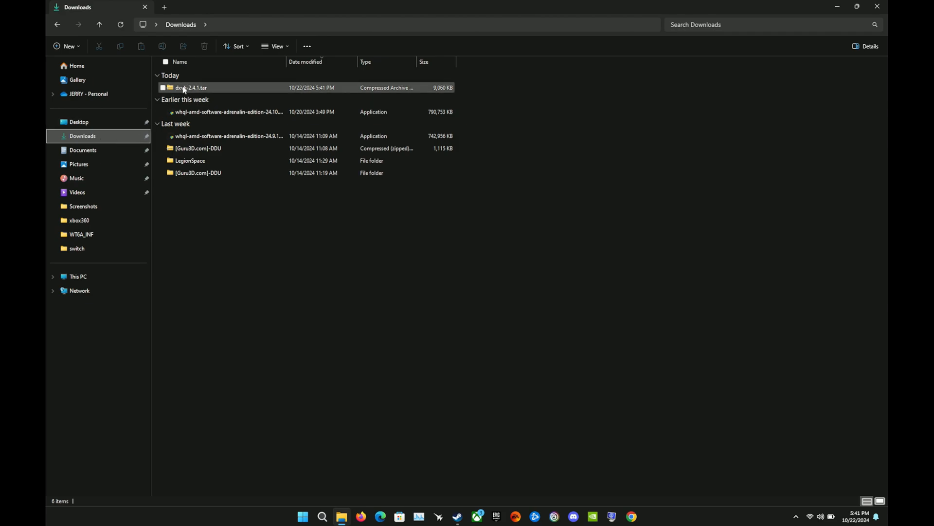
{"action": "mouse_move", "coordinate": [191, 87]}
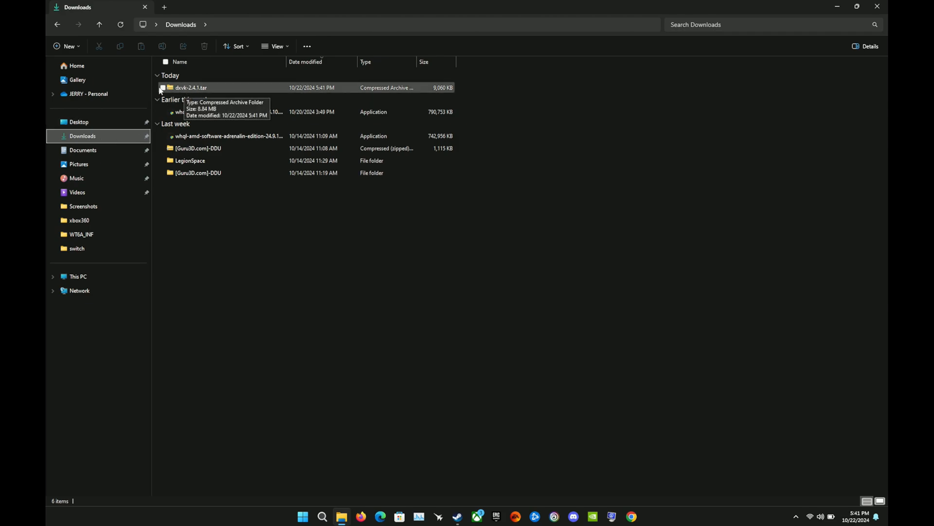
{"action": "left_click", "coordinate": [191, 88]}
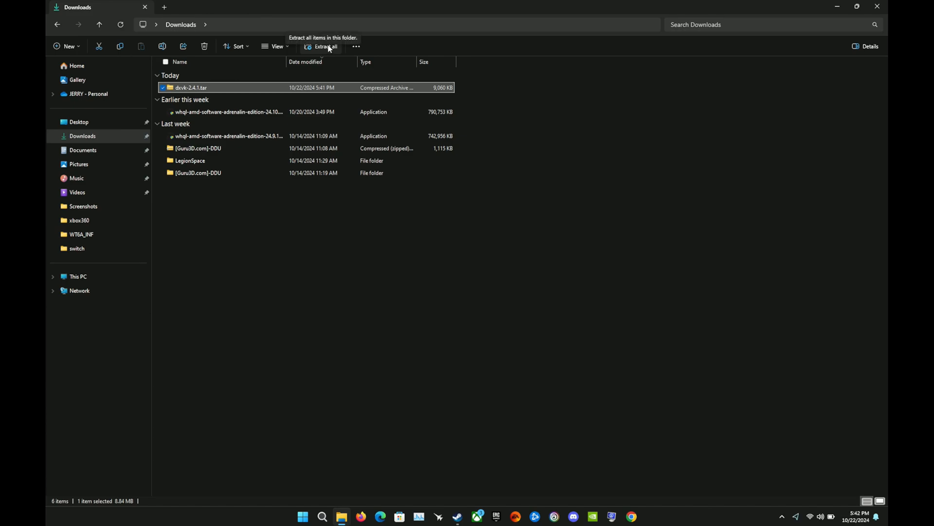
{"action": "left_click", "coordinate": [322, 47]}
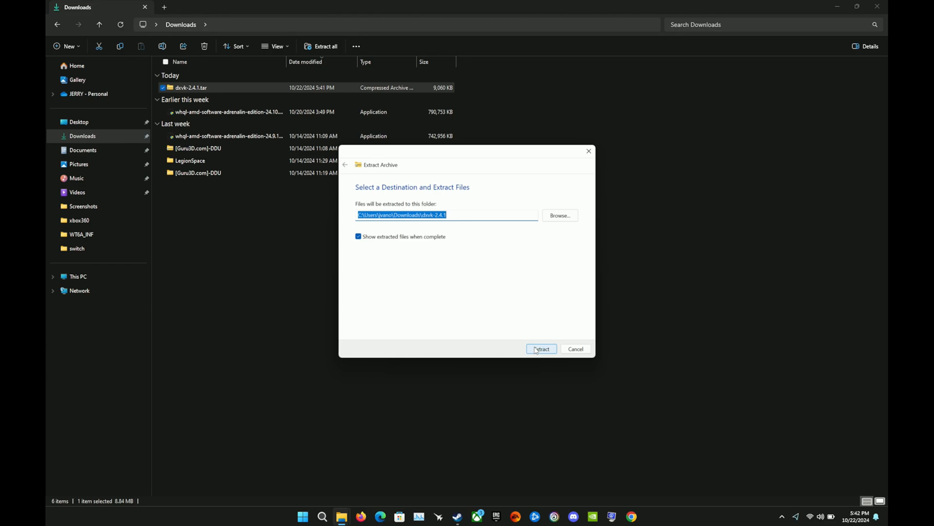
{"action": "left_click", "coordinate": [541, 348]}
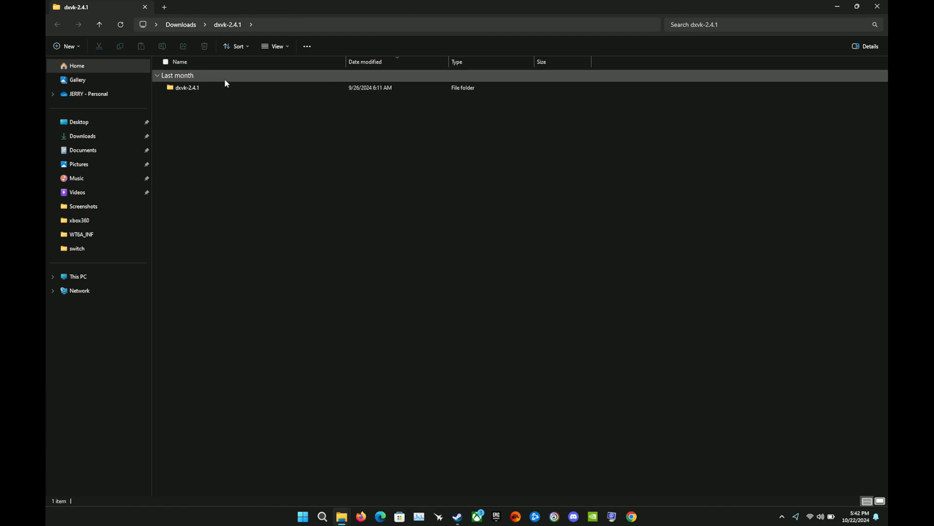
Look inside DXVK's x32 folder at its DLLs, then go back up to the folder holding x32 and x64
{"action": "double_click", "coordinate": [187, 88]}
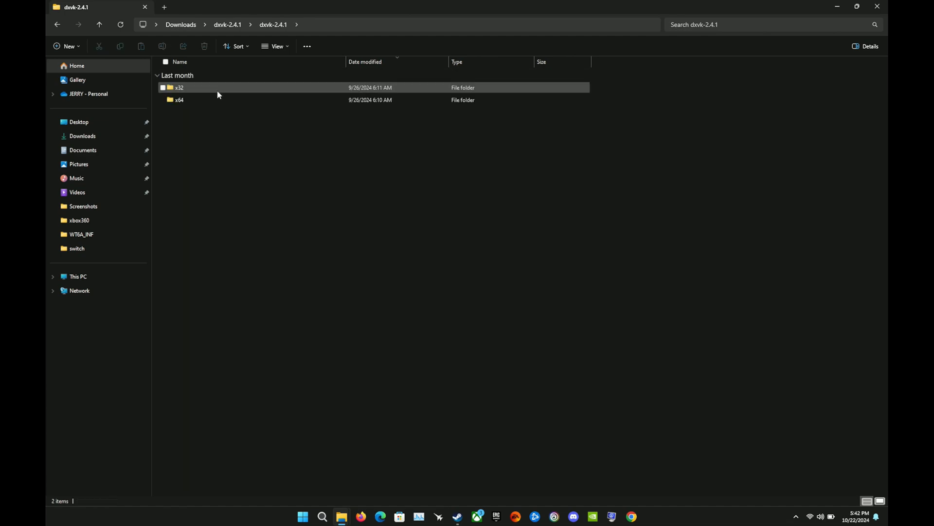
{"action": "mouse_move", "coordinate": [193, 96]}
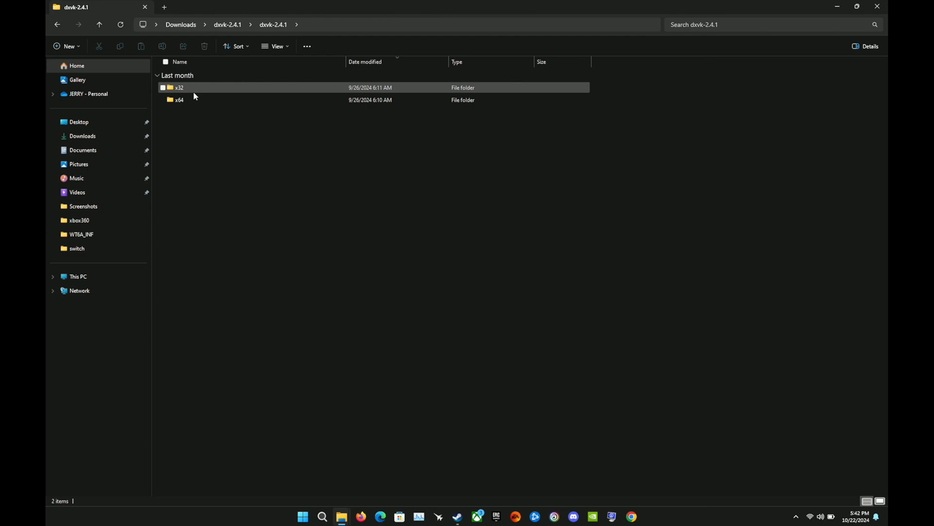
{"action": "double_click", "coordinate": [179, 88]}
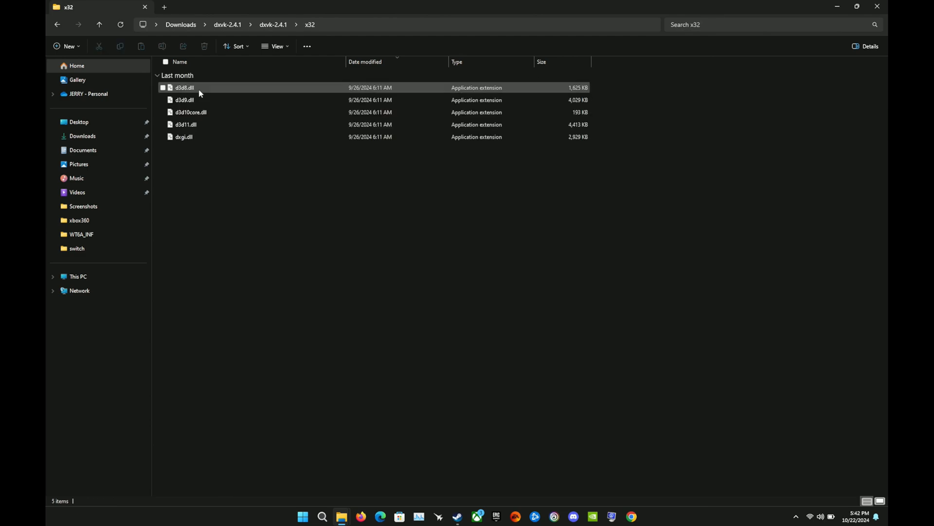
{"action": "right_click", "coordinate": [191, 112]}
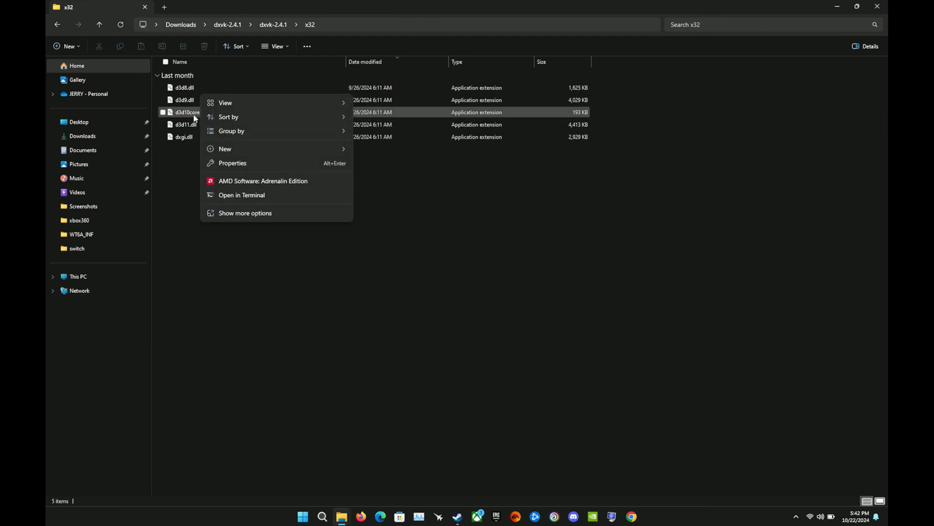
{"action": "left_click", "coordinate": [184, 136]}
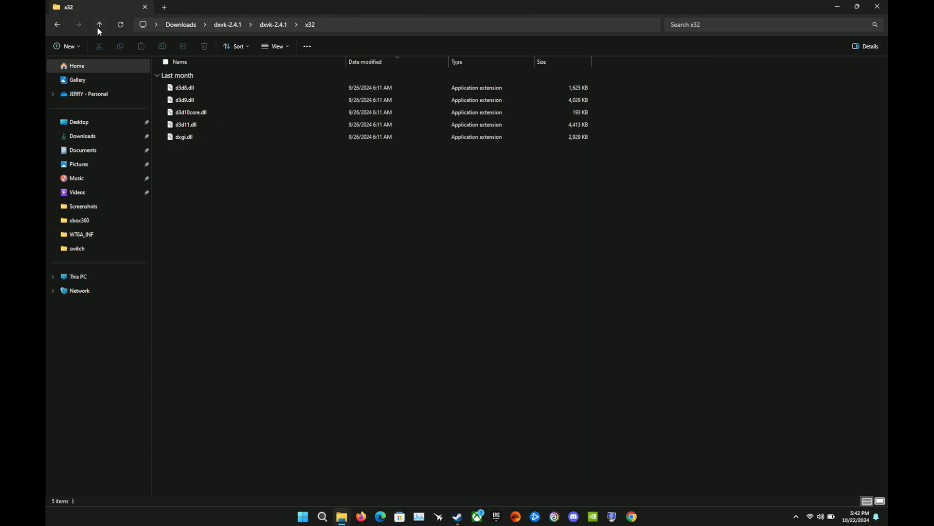
{"action": "left_click", "coordinate": [100, 24]}
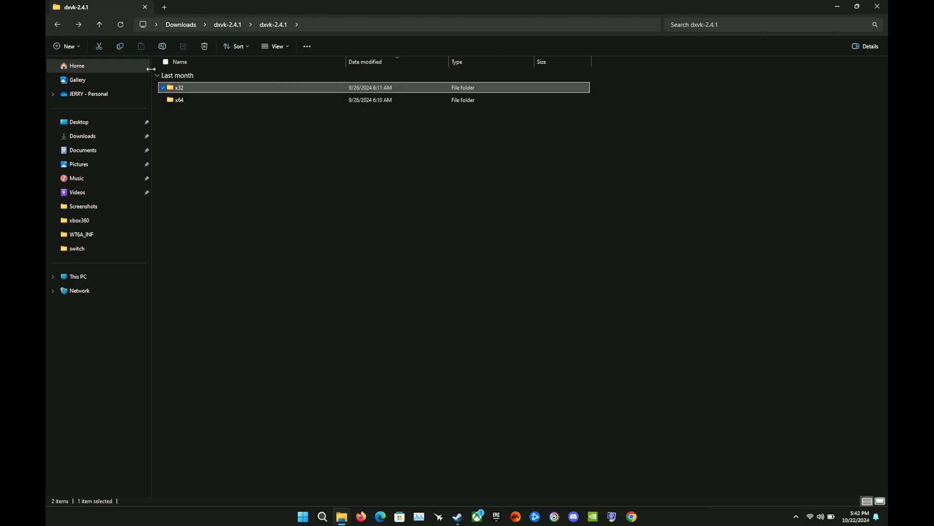
In the x64 folder, select d3d11.dll and dxgi.dll
{"action": "double_click", "coordinate": [179, 100]}
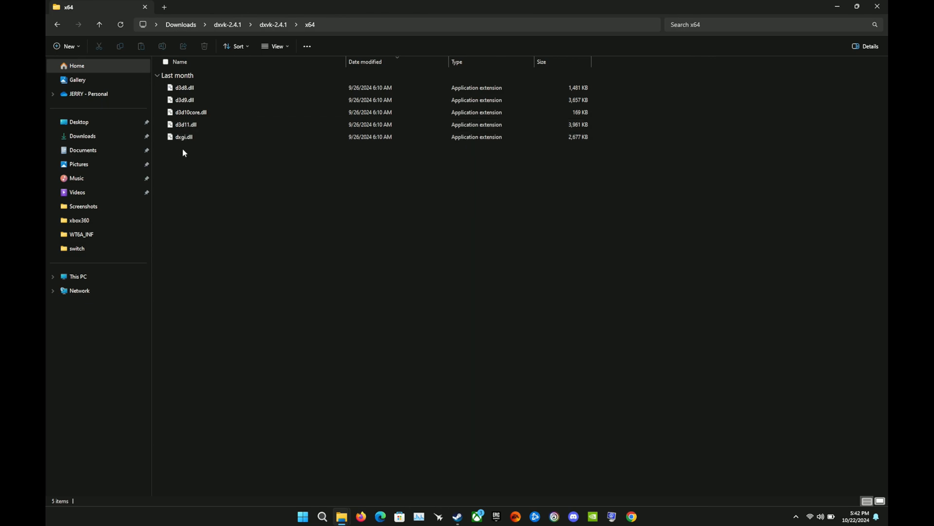
{"action": "left_click", "coordinate": [185, 123]}
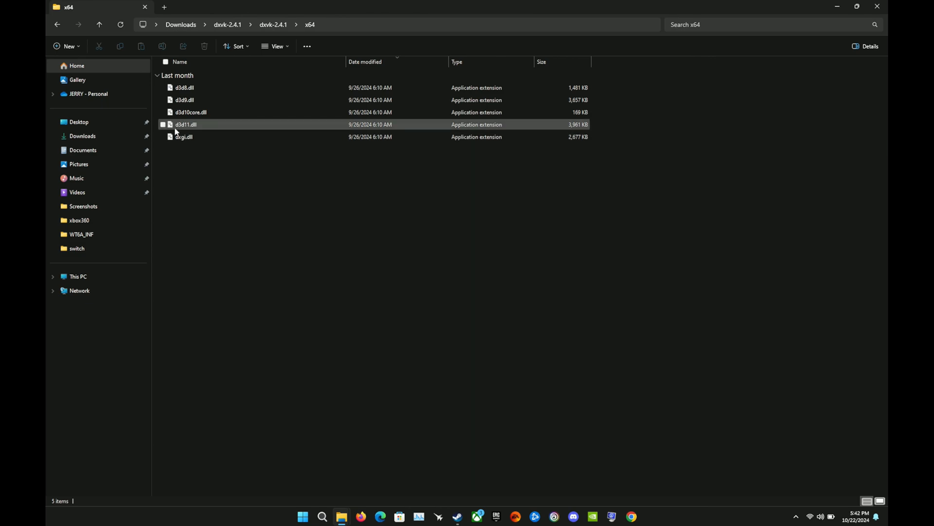
{"action": "left_click", "coordinate": [185, 124]}
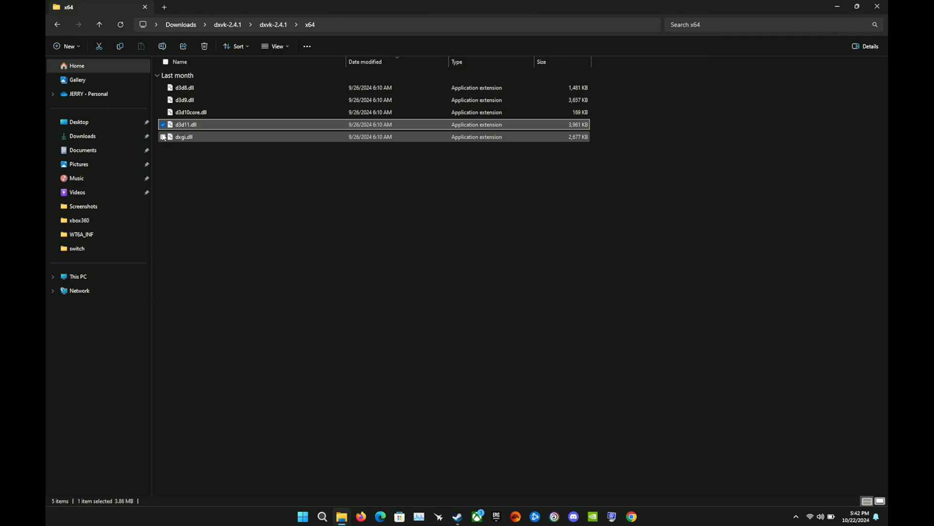
{"action": "left_click", "coordinate": [184, 136]}
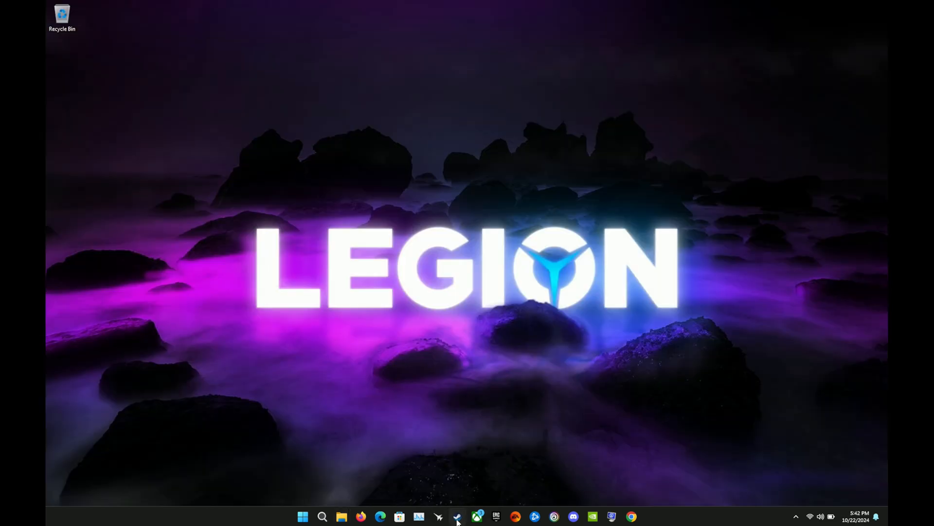
Browse Silent Hill 2's local installed files from its Steam library page via Manage
{"action": "left_click", "coordinate": [457, 516]}
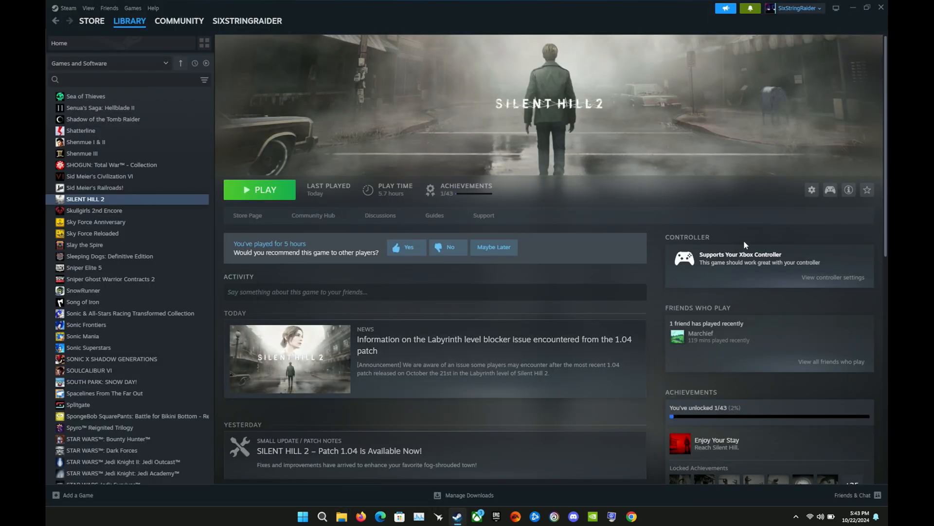
{"action": "mouse_move", "coordinate": [812, 190]}
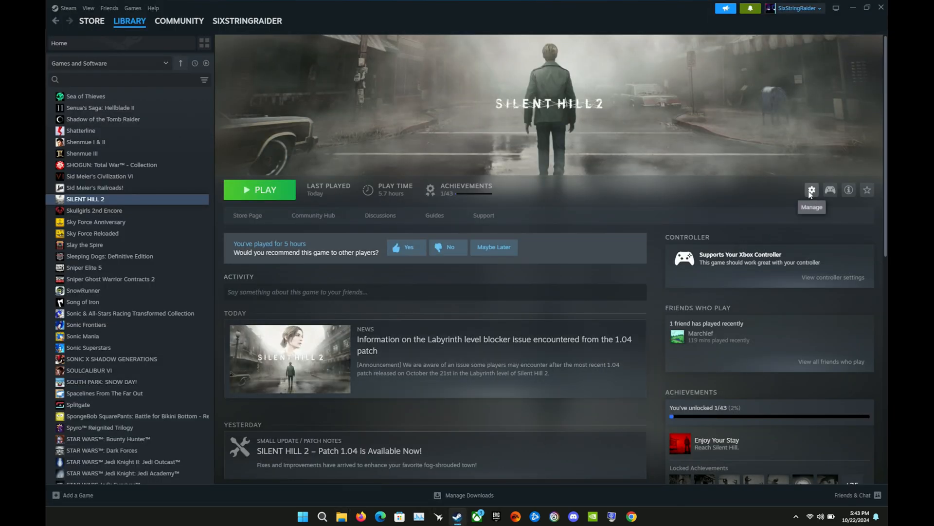
{"action": "left_click", "coordinate": [811, 190]}
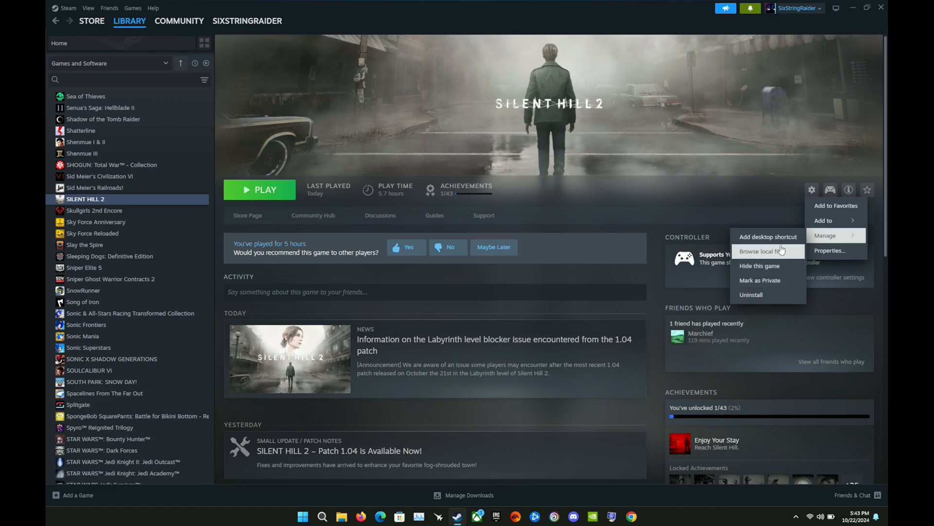
{"action": "left_click", "coordinate": [761, 251]}
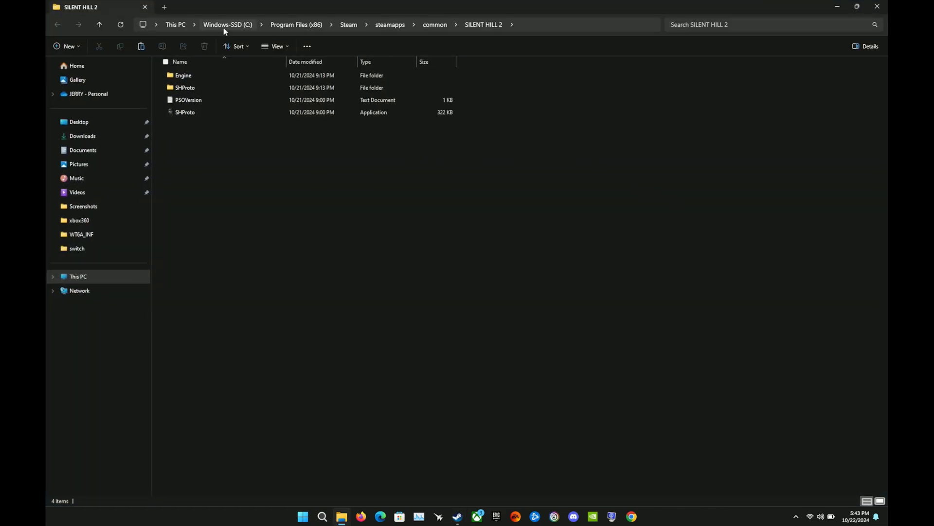
{"action": "mouse_move", "coordinate": [352, 36]}
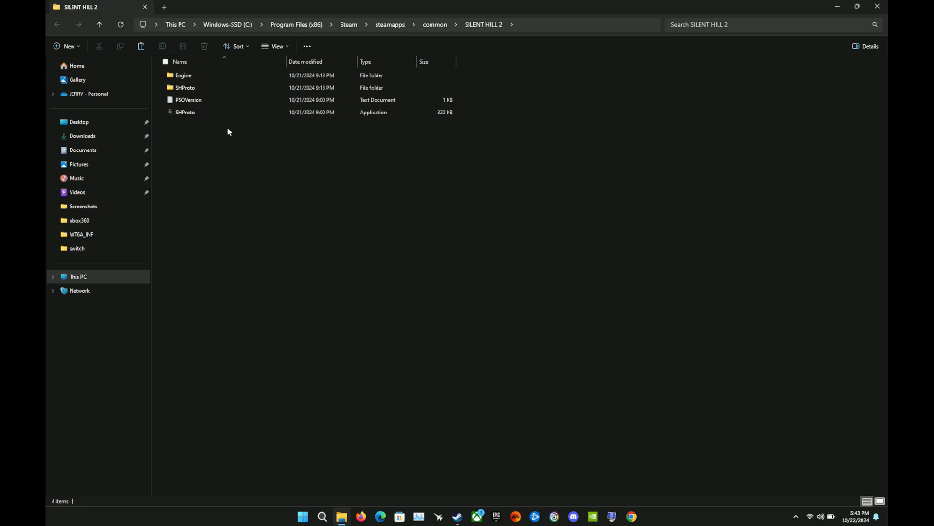
{"action": "mouse_move", "coordinate": [216, 143]}
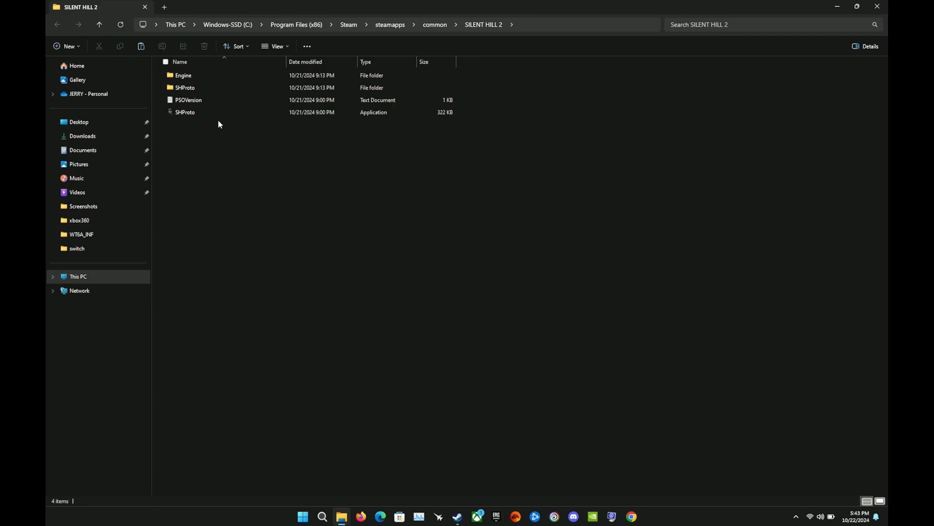
{"action": "mouse_move", "coordinate": [200, 89]}
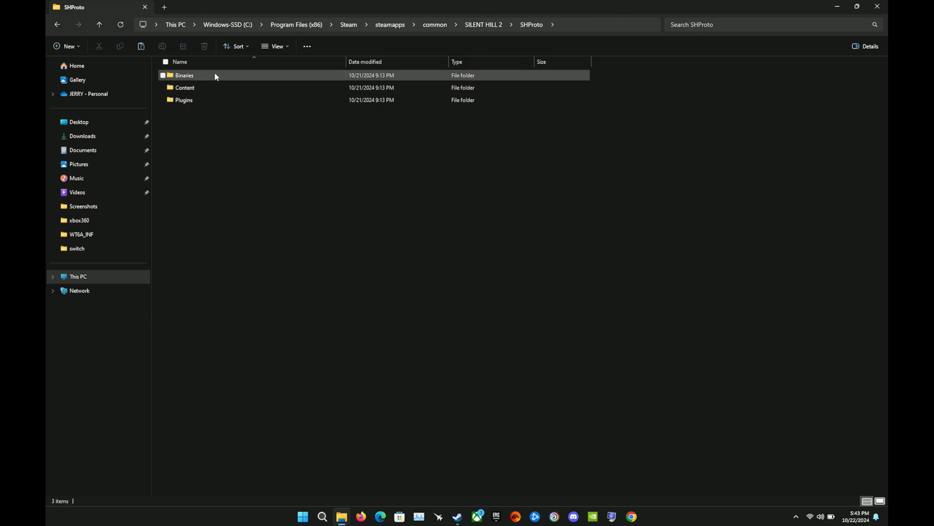
Go into Binaries > Win64 of SHProto and paste the DXVK DLLs there
{"action": "double_click", "coordinate": [184, 75]}
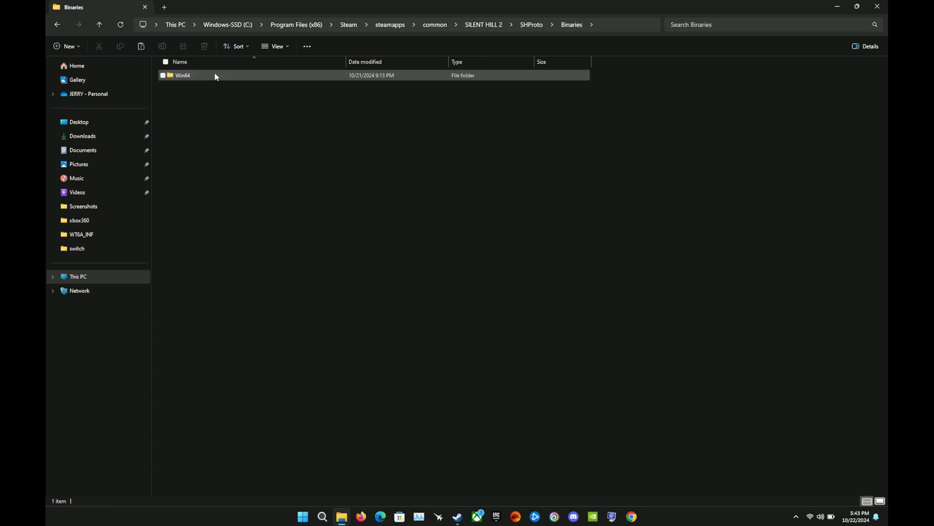
{"action": "double_click", "coordinate": [183, 75]}
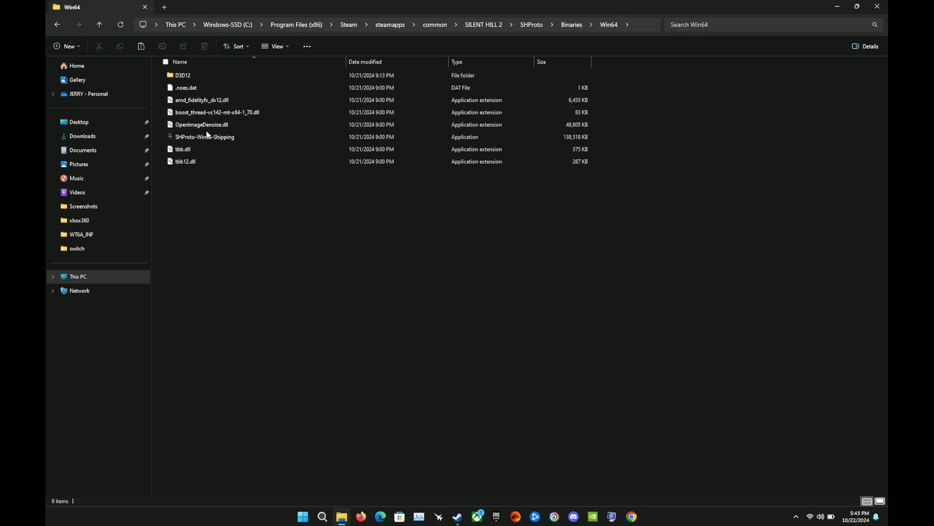
{"action": "mouse_move", "coordinate": [285, 84]}
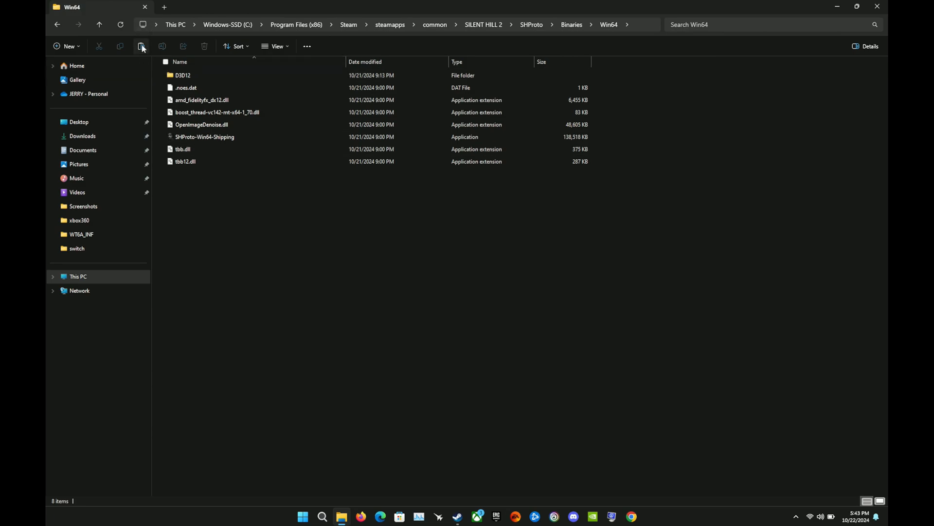
{"action": "left_click", "coordinate": [141, 46]}
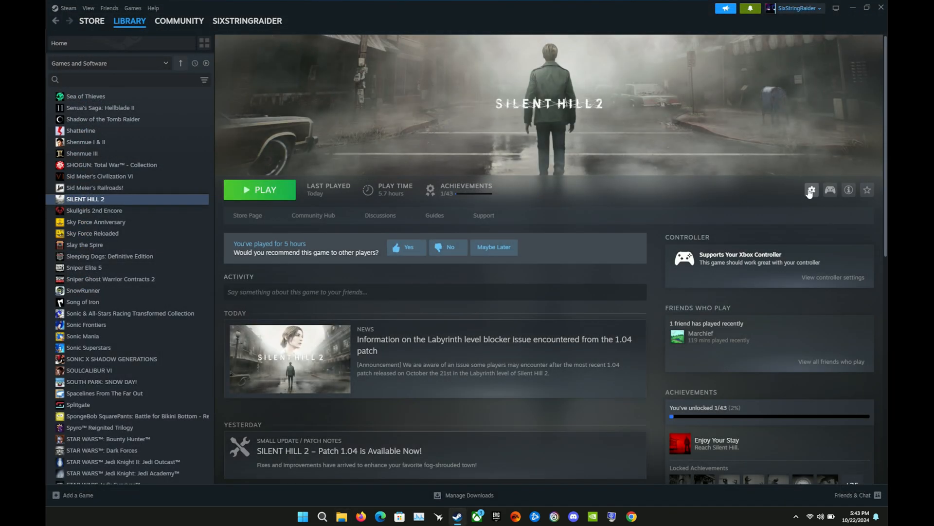
Set Silent Hill 2's launch options to -dx11 in Properties and close the window
{"action": "left_click", "coordinate": [812, 190]}
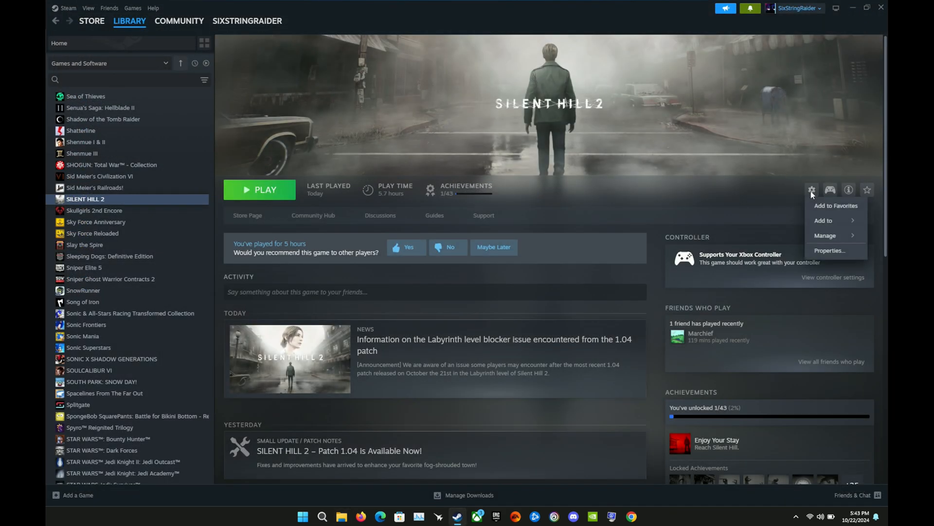
{"action": "left_click", "coordinate": [829, 251]}
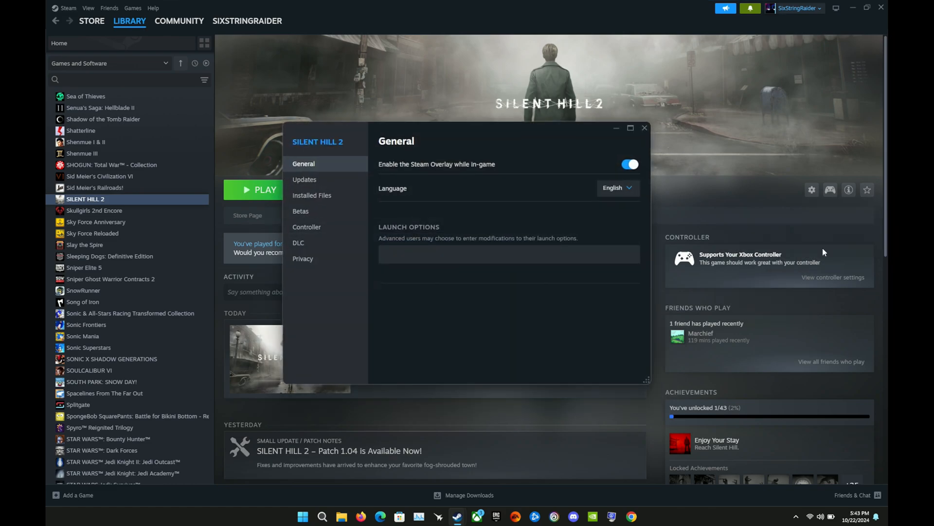
{"action": "left_click", "coordinate": [508, 254]}
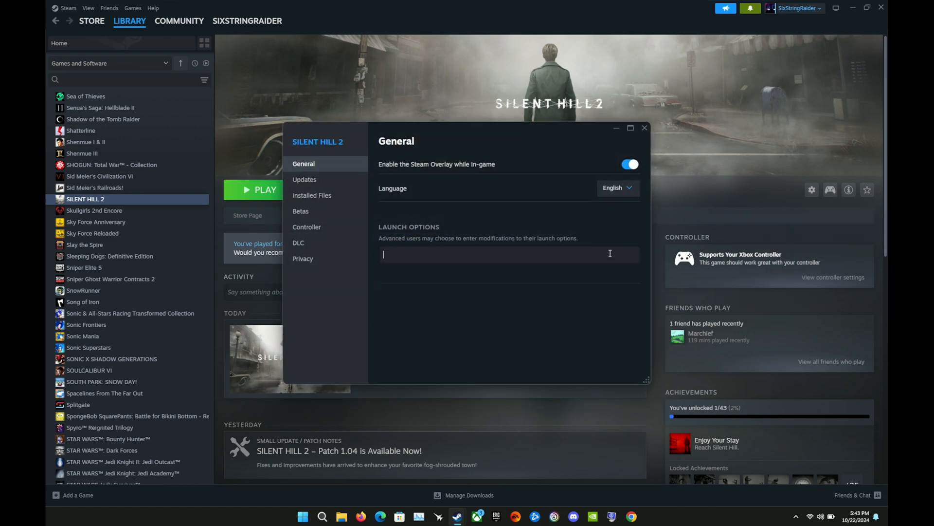
{"action": "left_click", "coordinate": [508, 254]}
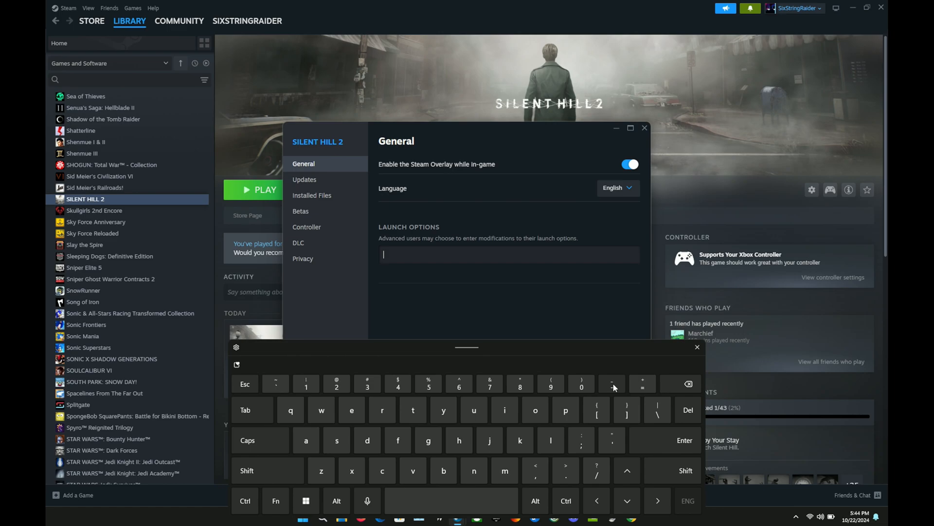
{"action": "left_click", "coordinate": [612, 383]}
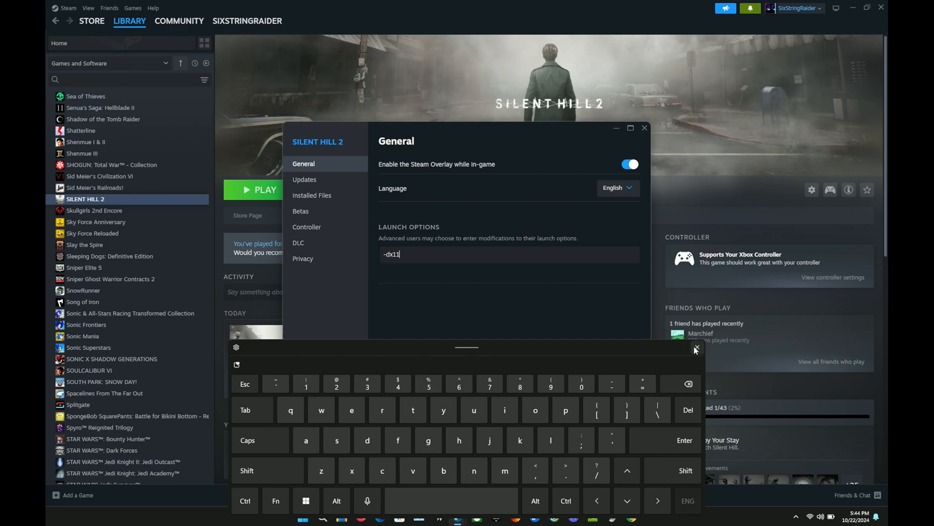
{"action": "left_click", "coordinate": [695, 347]}
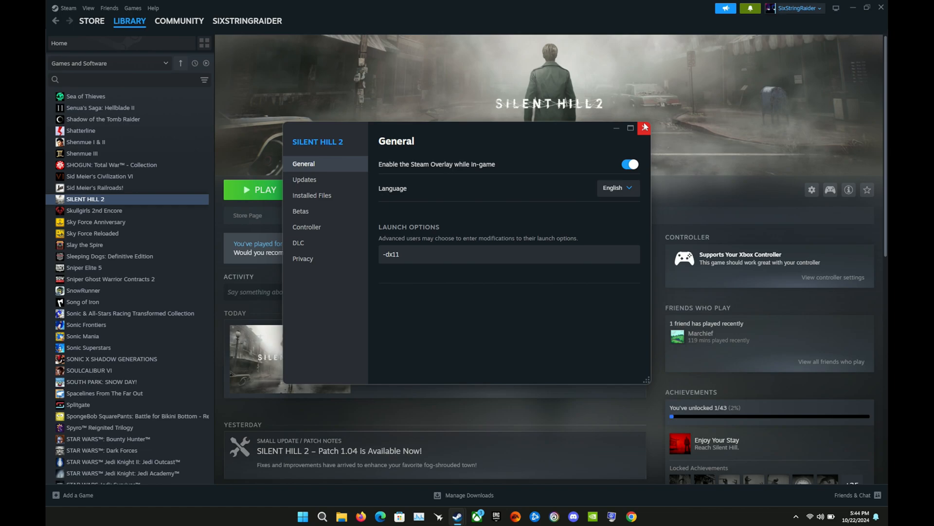
{"action": "left_click", "coordinate": [644, 127]}
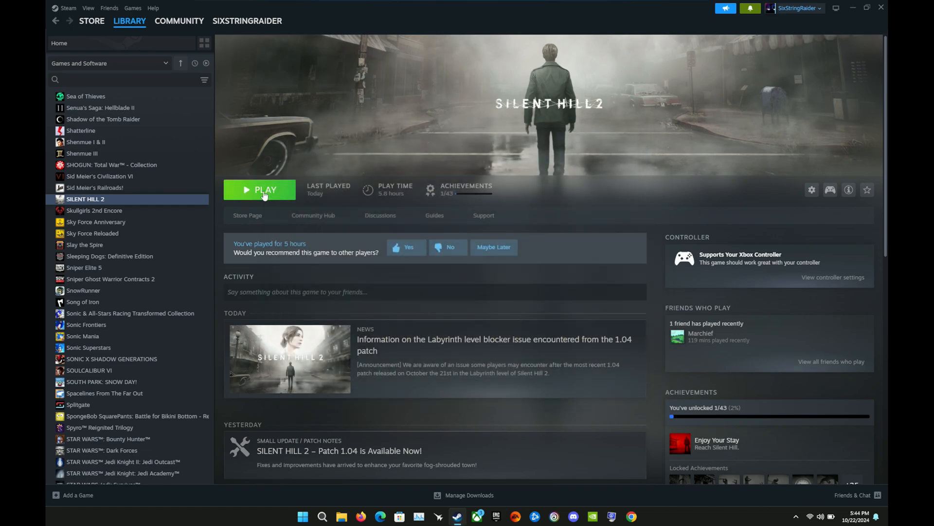
Launch Silent Hill 2 with the green PLAY button
{"action": "left_click", "coordinate": [259, 189]}
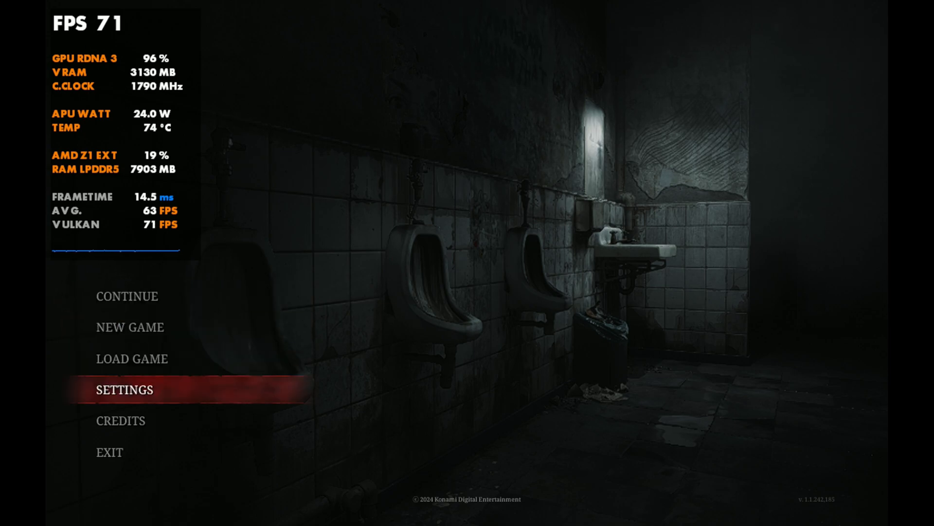
In Display & Graphics set Supersampling to FSR 1.0, then continue the saved game
{"action": "left_click", "coordinate": [123, 390]}
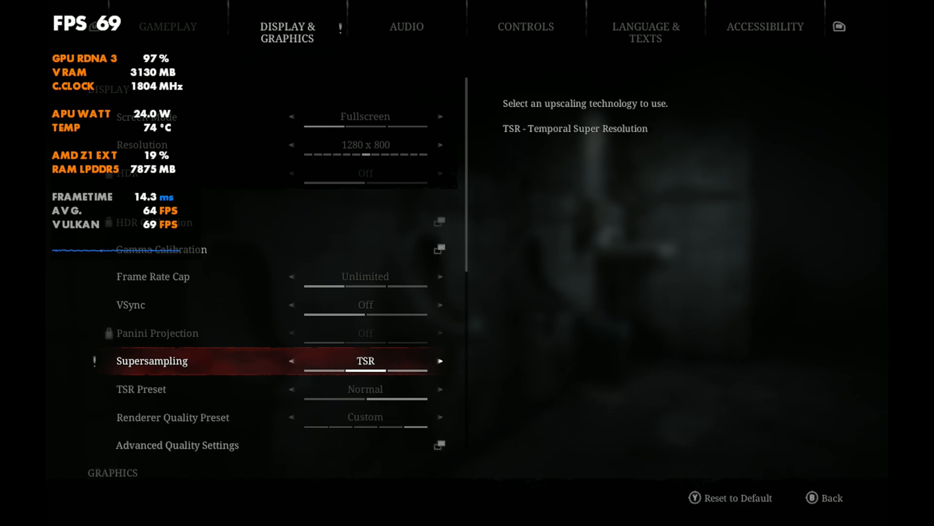
{"action": "left_click", "coordinate": [441, 360]}
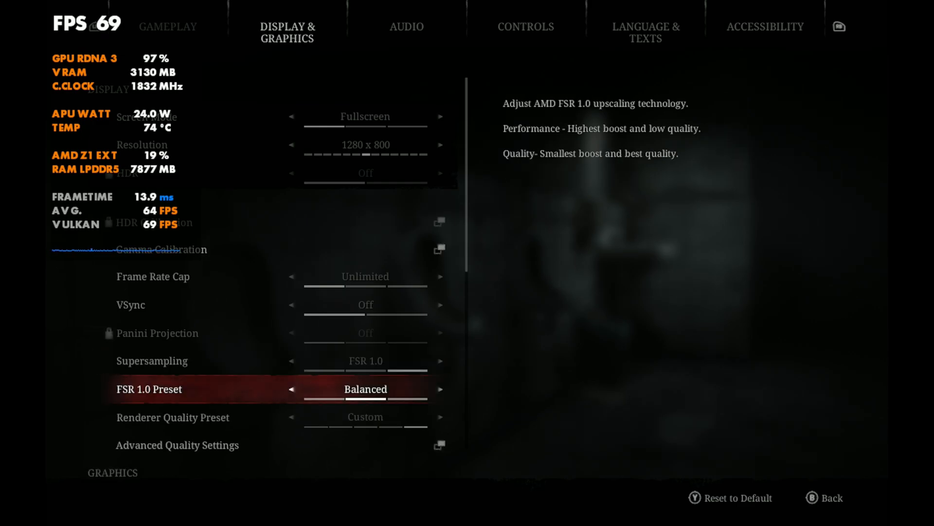
{"action": "scroll", "scroll_direction": "down", "scroll_amount": 3}
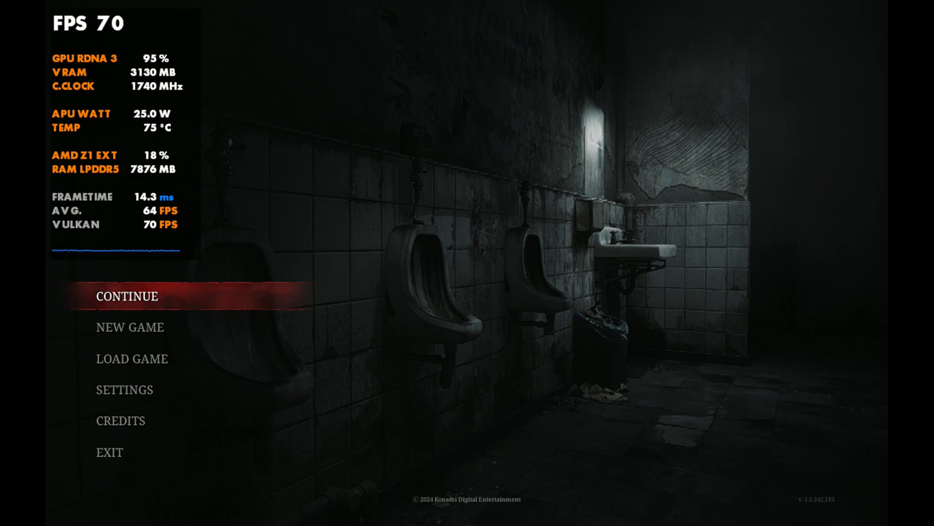
{"action": "left_click", "coordinate": [126, 296]}
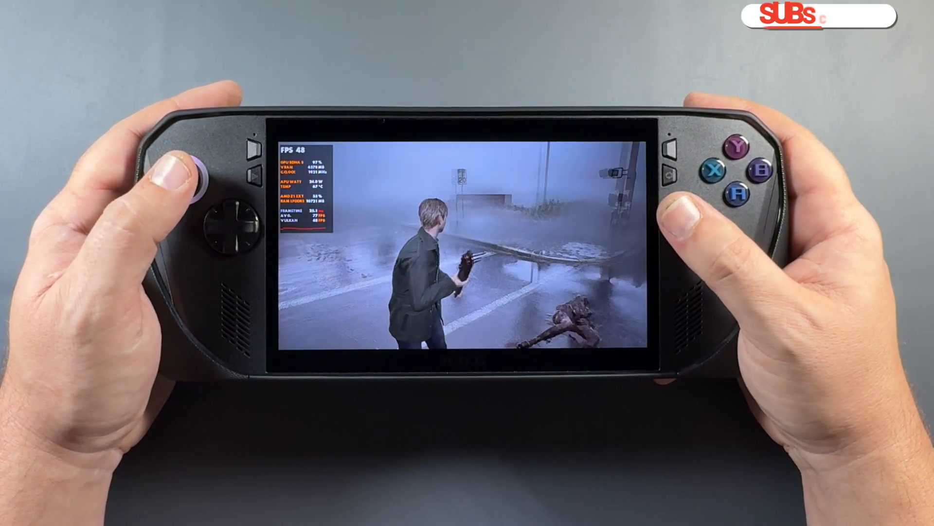
Continue exploring the foggy town street with the melee weapon, overlay reading 35 FPS
{"action": "left_click", "coordinate": [812, 16]}
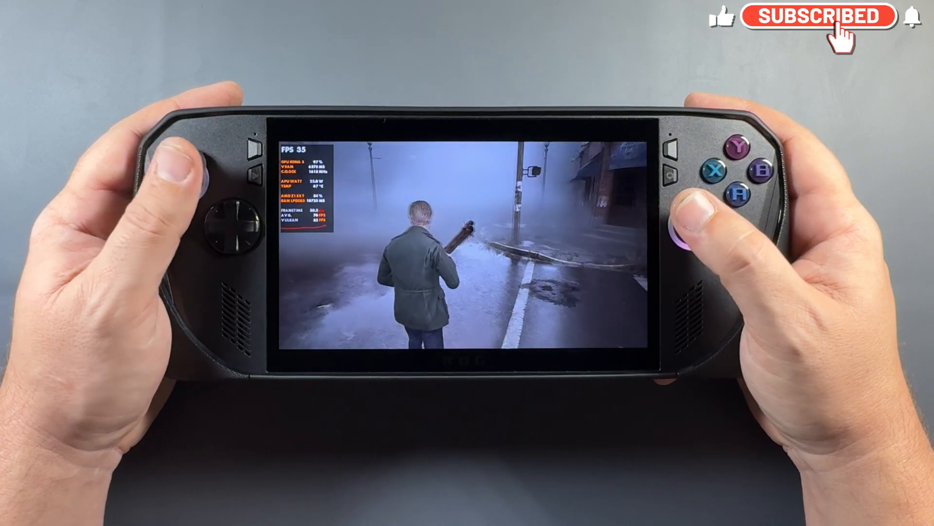